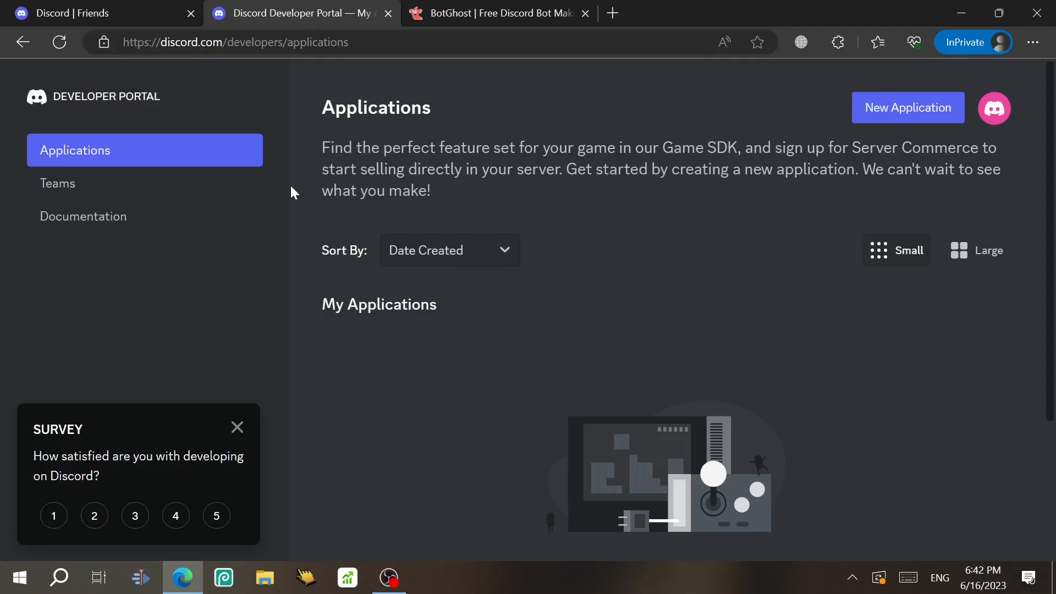
Create a new application named 'ggggg', agreeing to the developer terms.
left_click(907, 107)
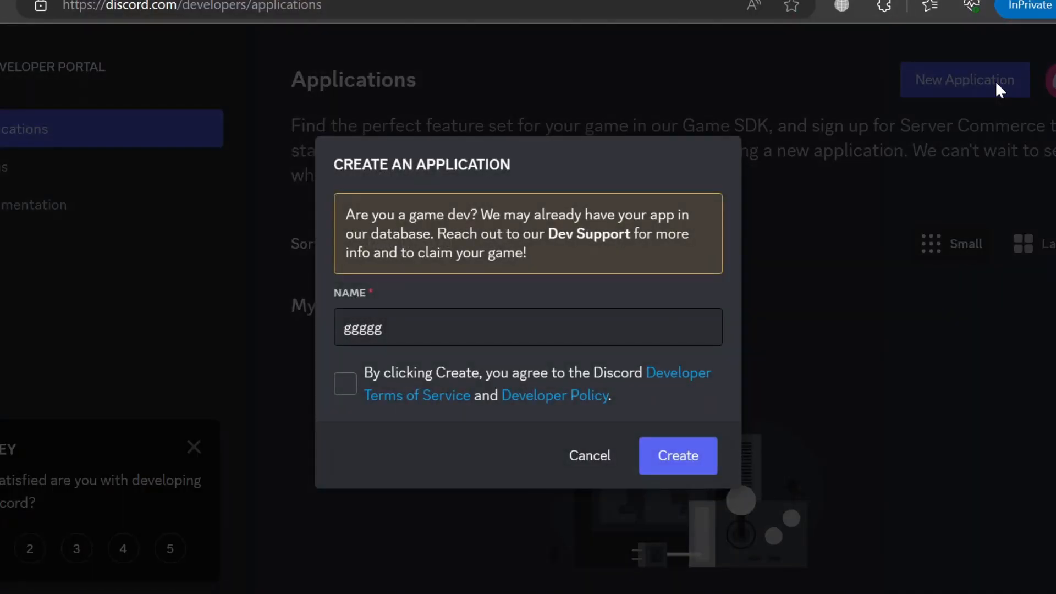
left_click(344, 383)
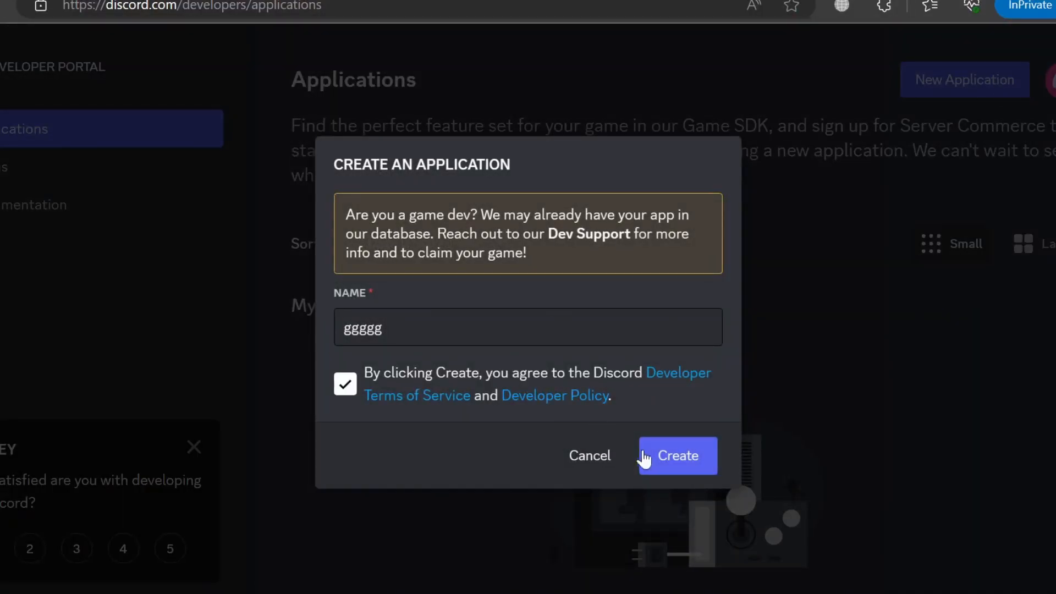
left_click(677, 456)
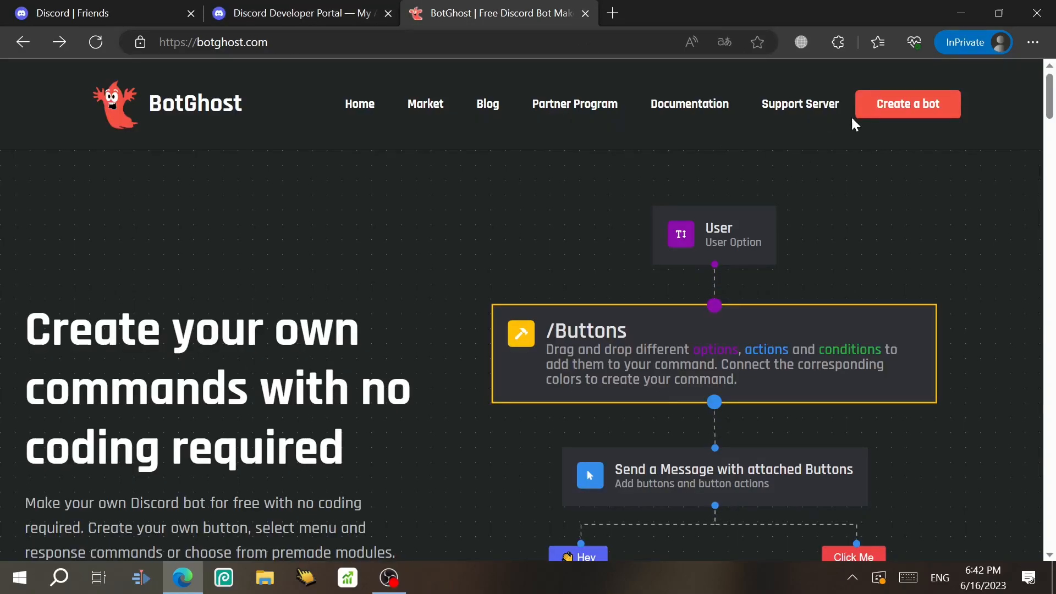
Start a new bot on BotGhost and authorize it with the Discord account.
left_click(907, 104)
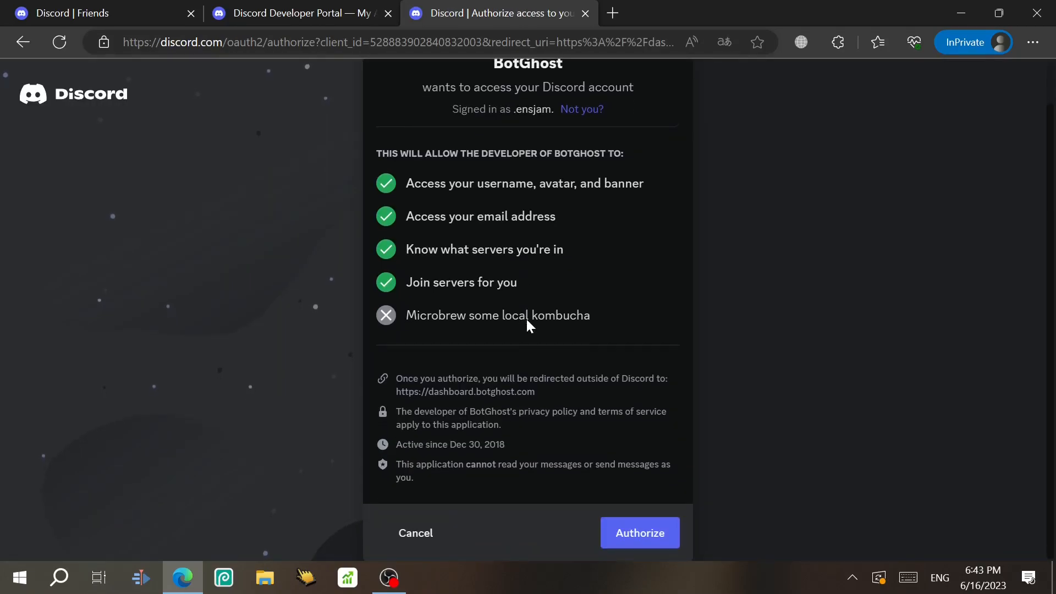
left_click(639, 533)
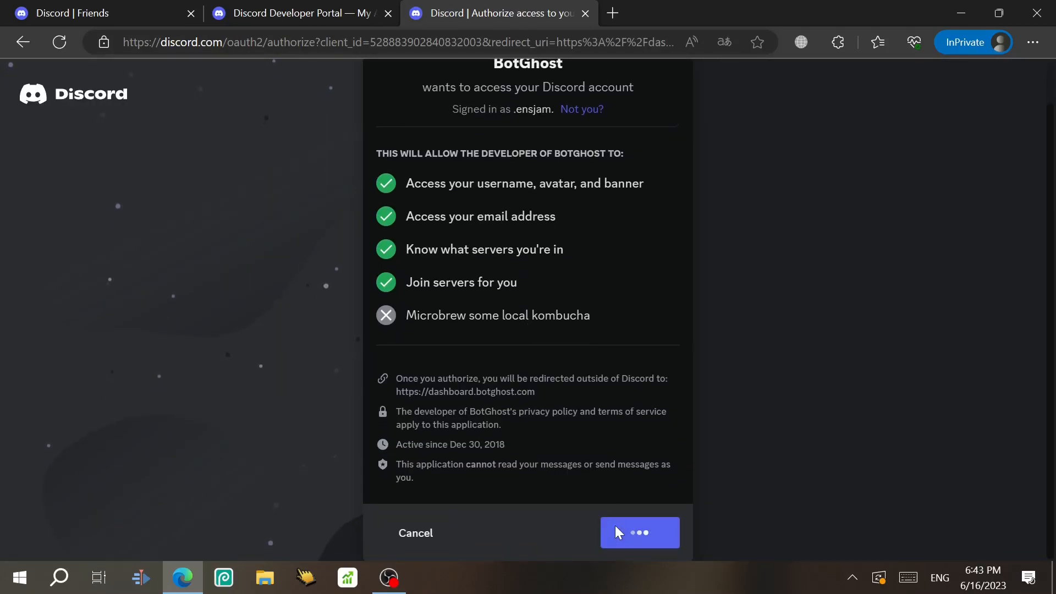
left_click(639, 533)
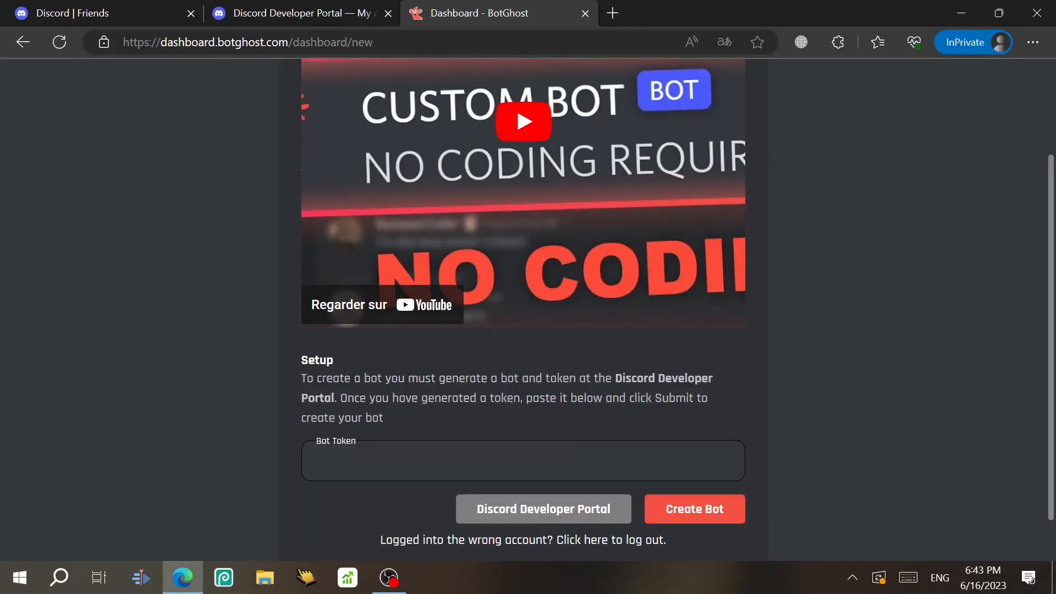
Reset the ggggg bot token in the Developer Portal and copy the new one.
left_click(301, 13)
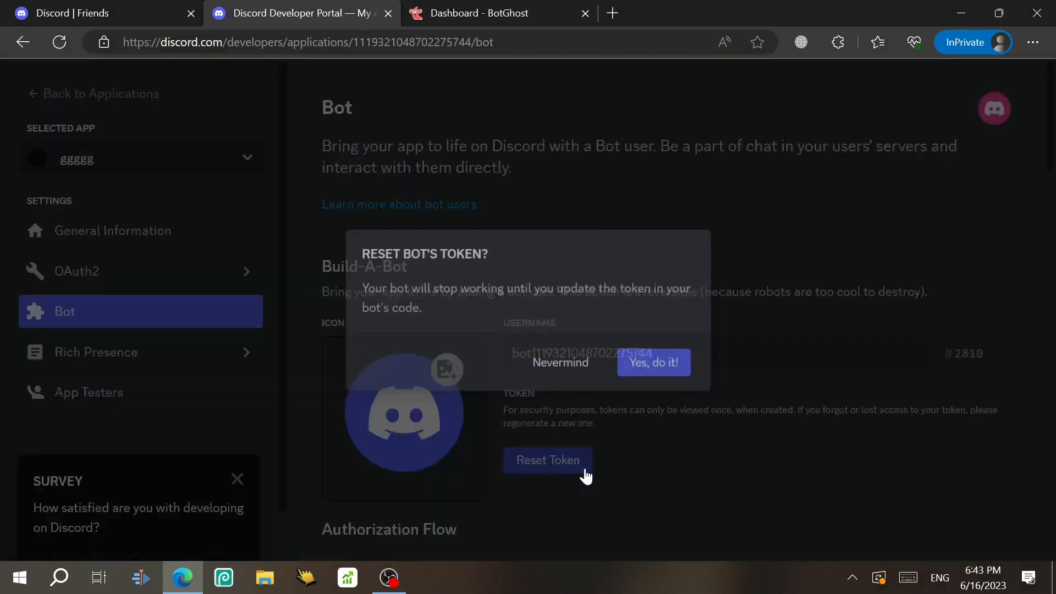
left_click(653, 362)
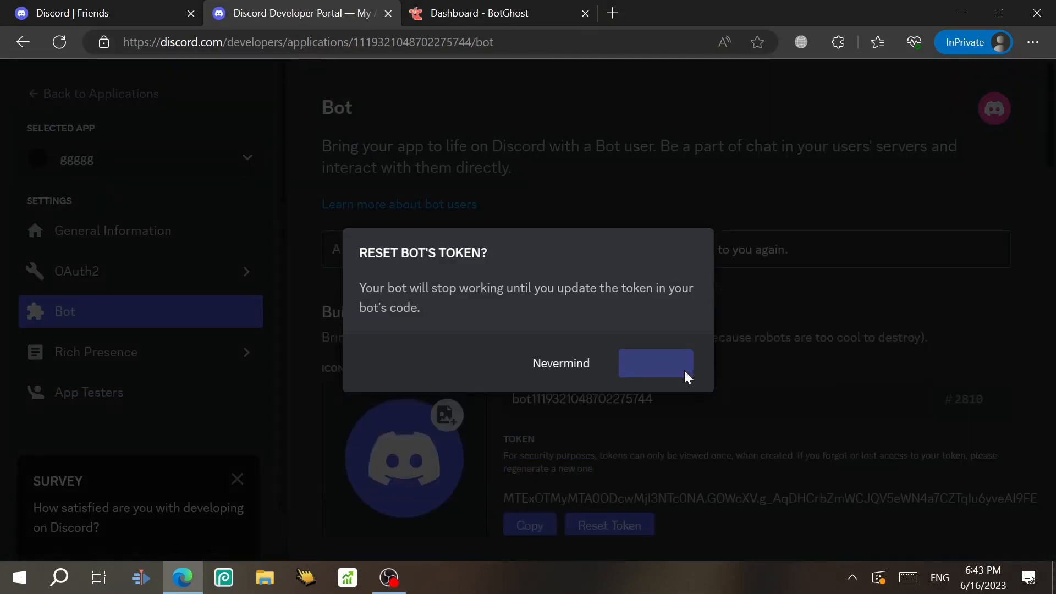
left_click(501, 13)
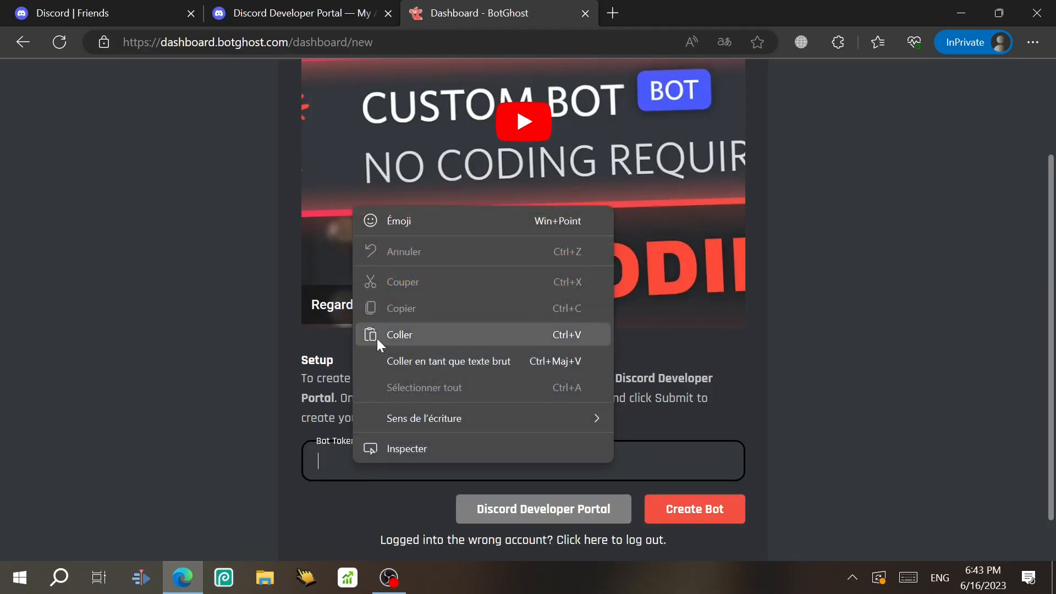
Paste the bot token into BotGhost, create the bot, and step through the welcome tour.
left_click(399, 335)
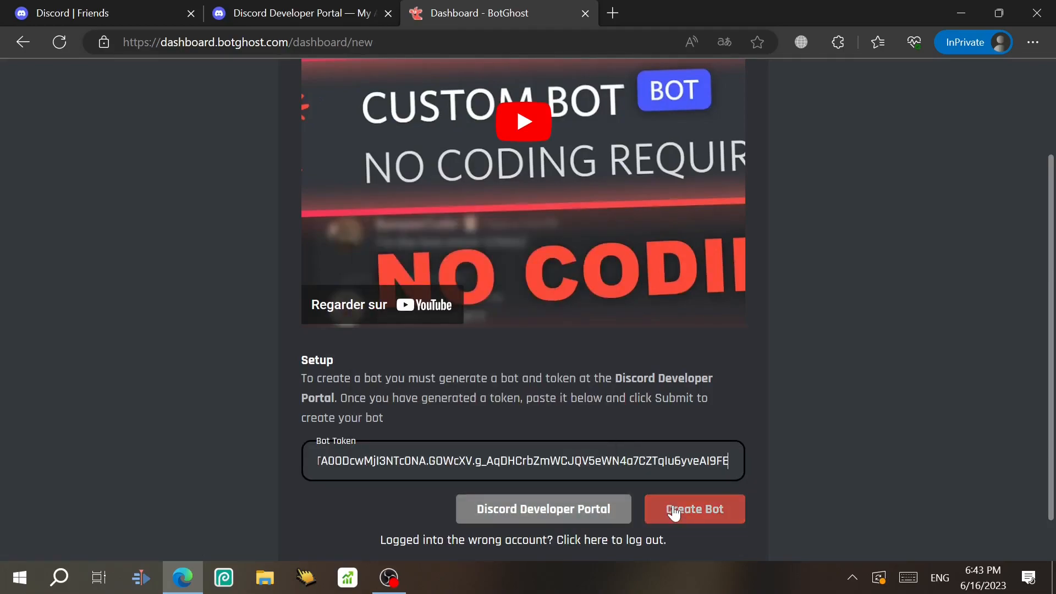
left_click(695, 510)
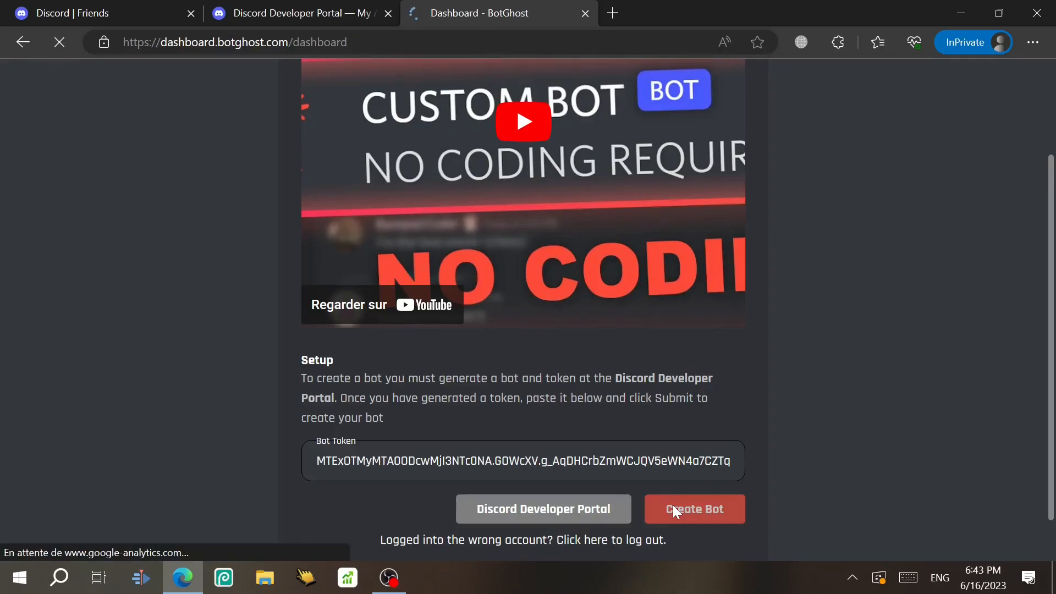
left_click(694, 508)
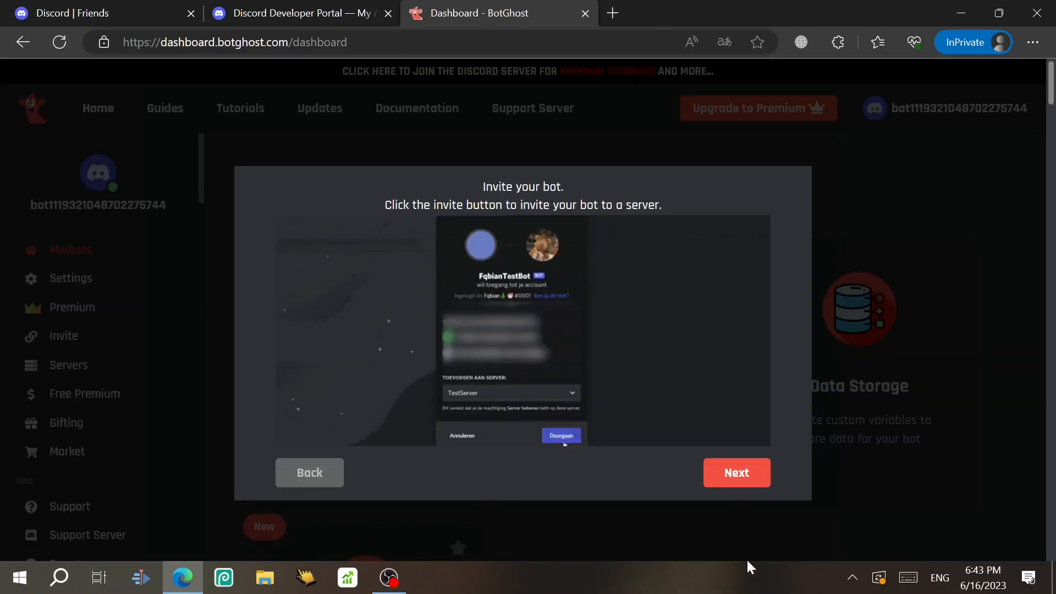
left_click(736, 472)
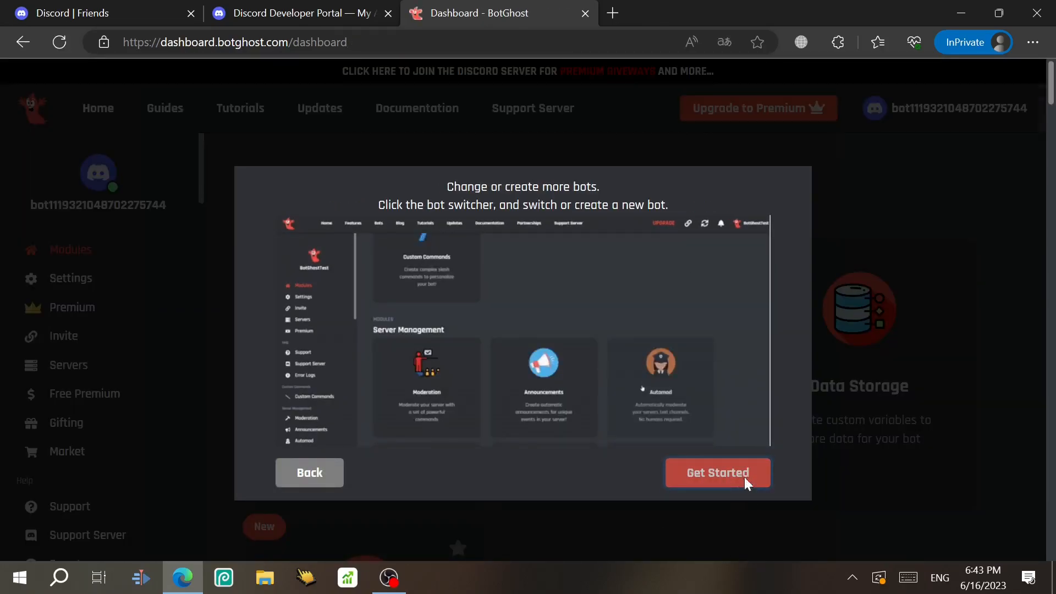
Open the Active Developer Badge module and toggle its /activedevbadge command off and back on.
left_click(717, 472)
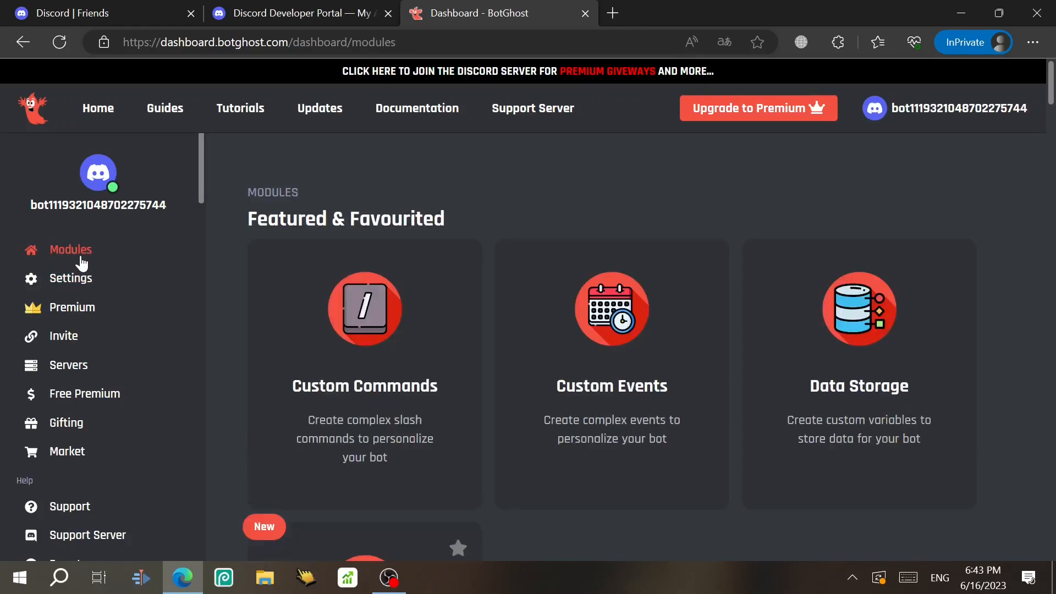
scroll("down", 3)
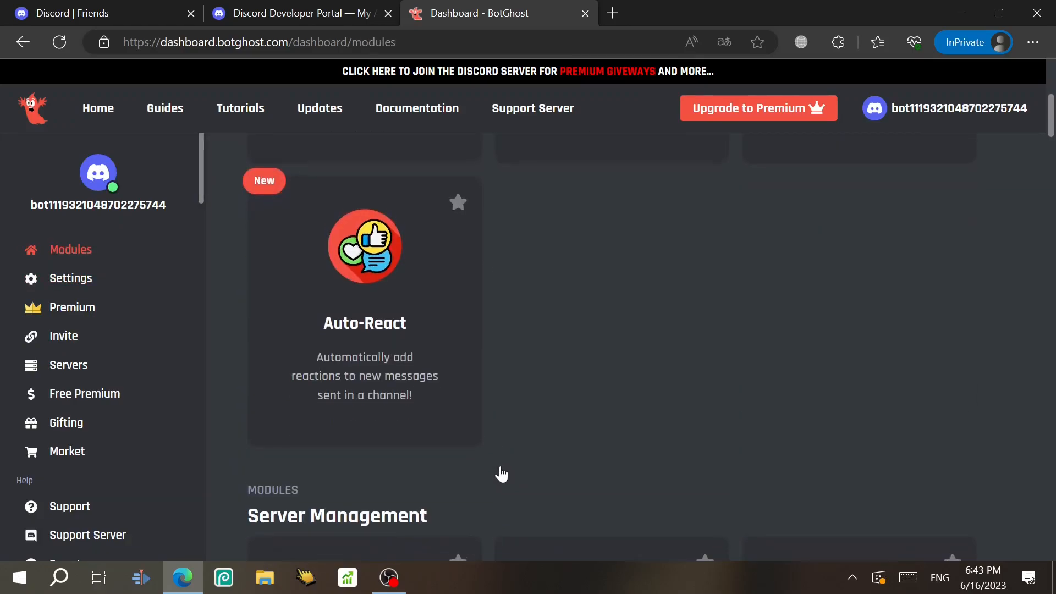
scroll("down", 3)
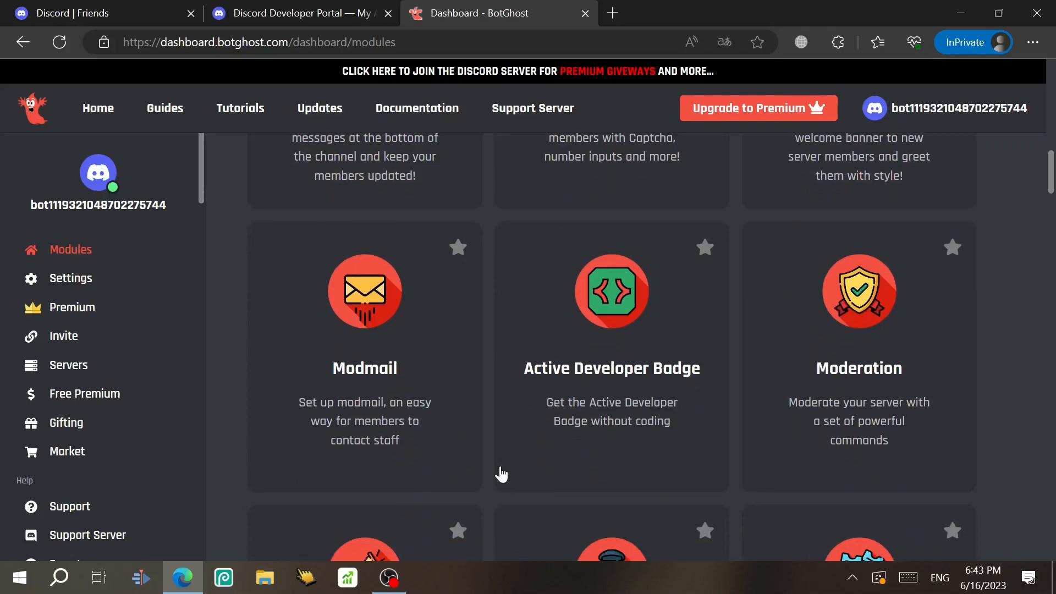
left_click(611, 291)
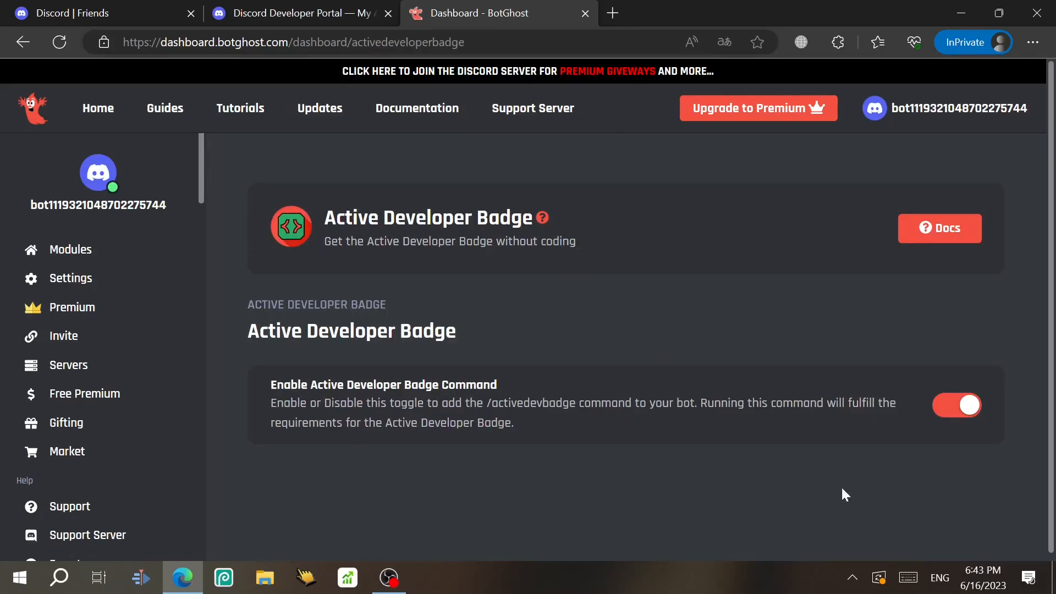
mouse_move(506, 350)
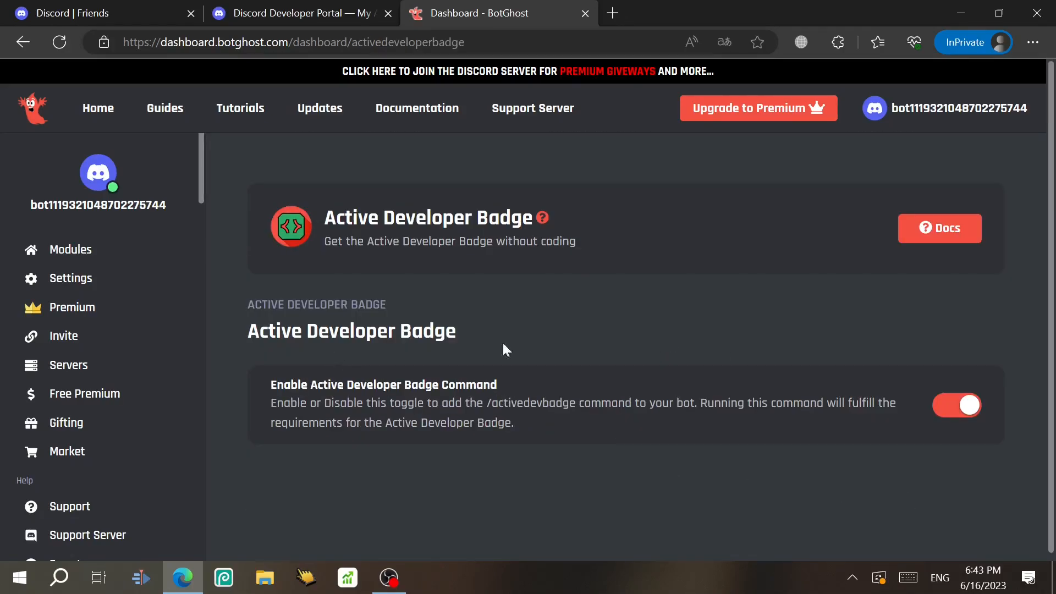
left_click(956, 405)
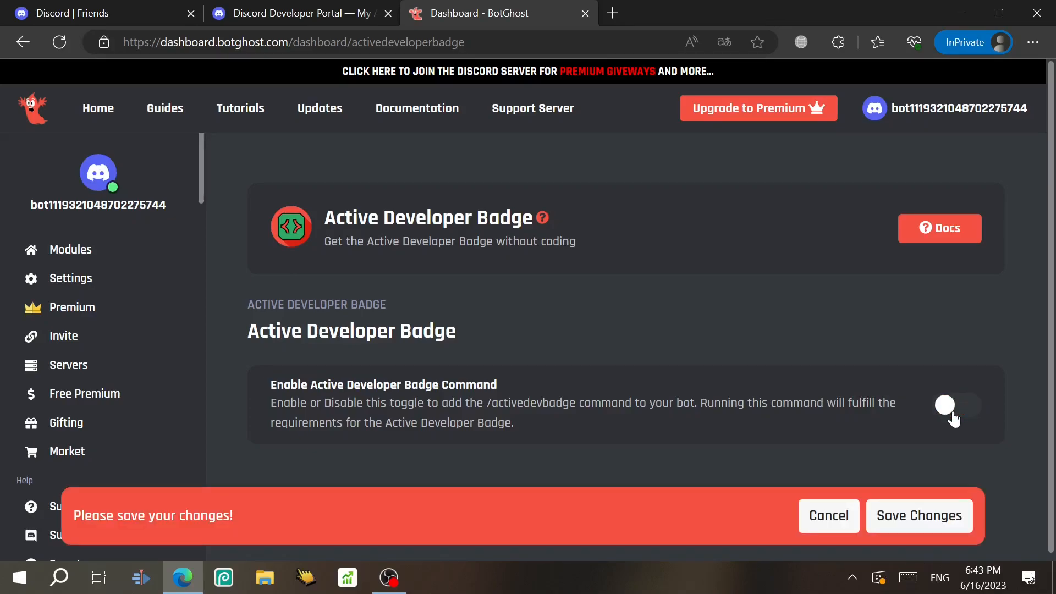
left_click(918, 516)
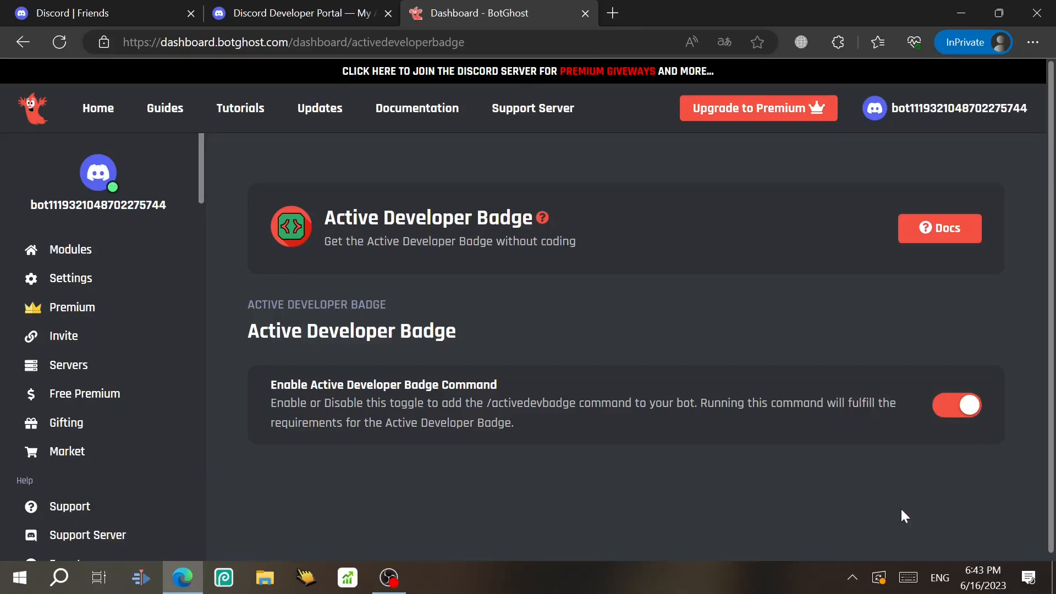
left_click(70, 249)
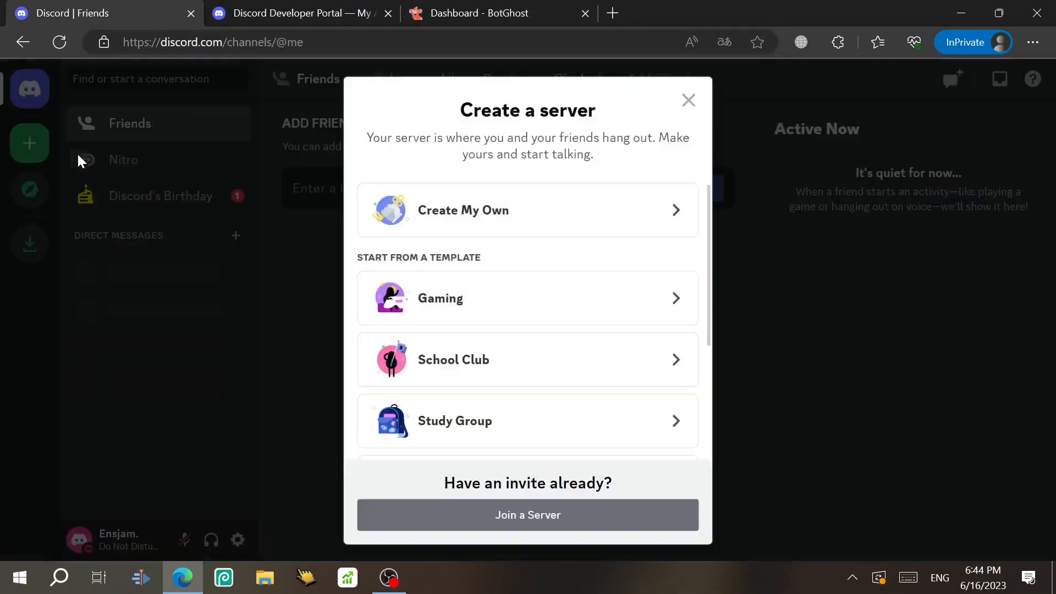
Create a server from scratch named '.ensjam.'s server' and show its options menu.
left_click(463, 209)
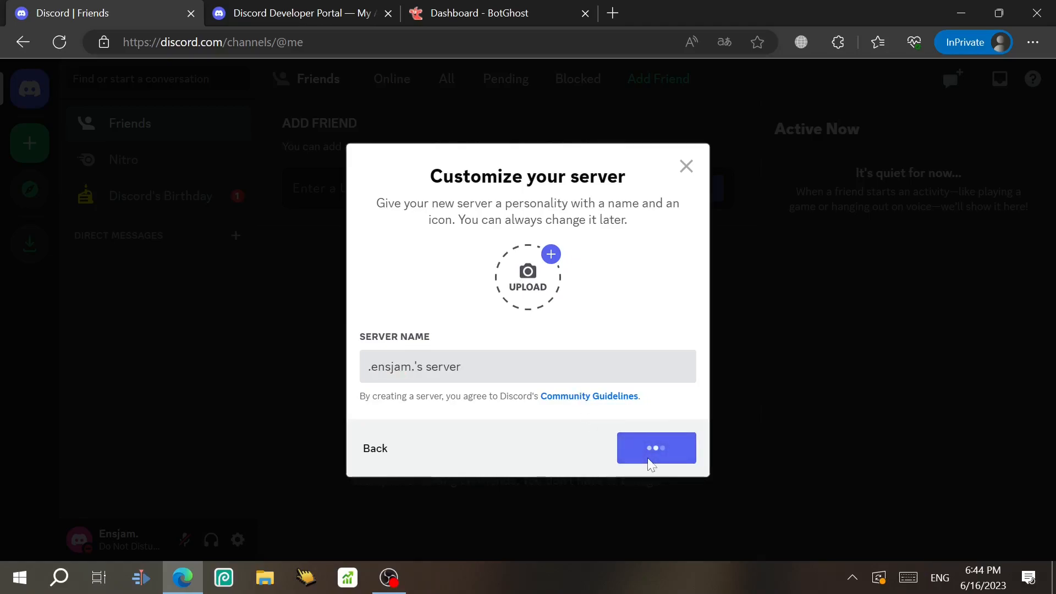
left_click(656, 448)
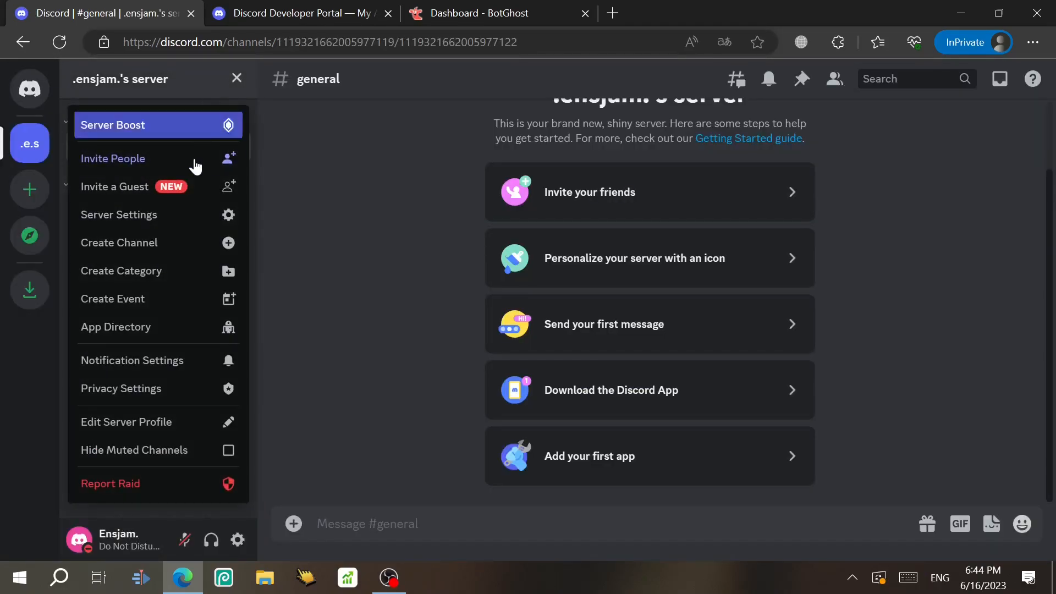
mouse_move(142, 214)
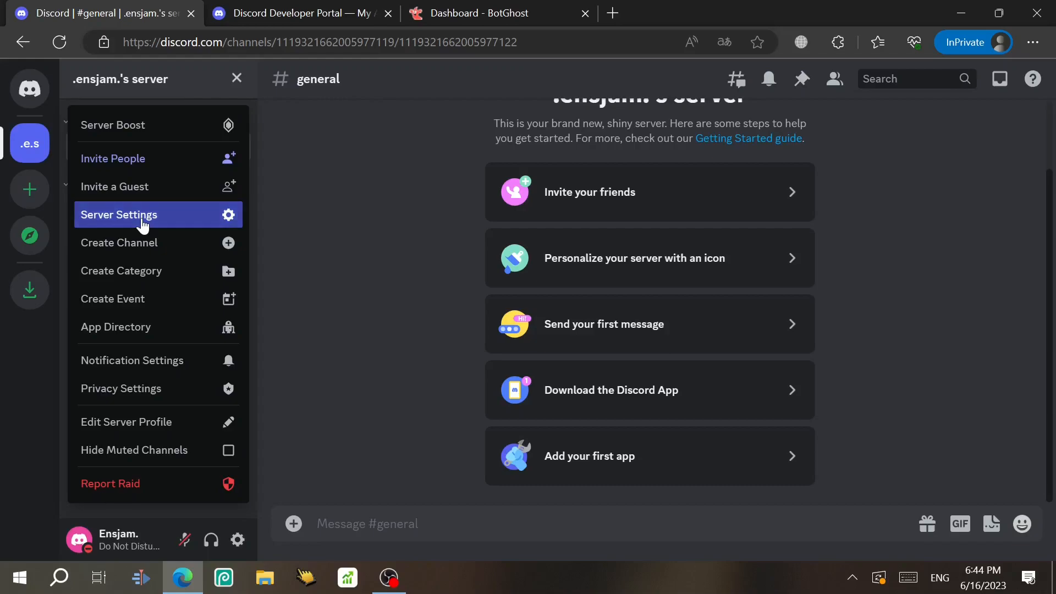
Enable Community on .ensjam.'s server through Server Settings, completing the setup wizard.
left_click(118, 214)
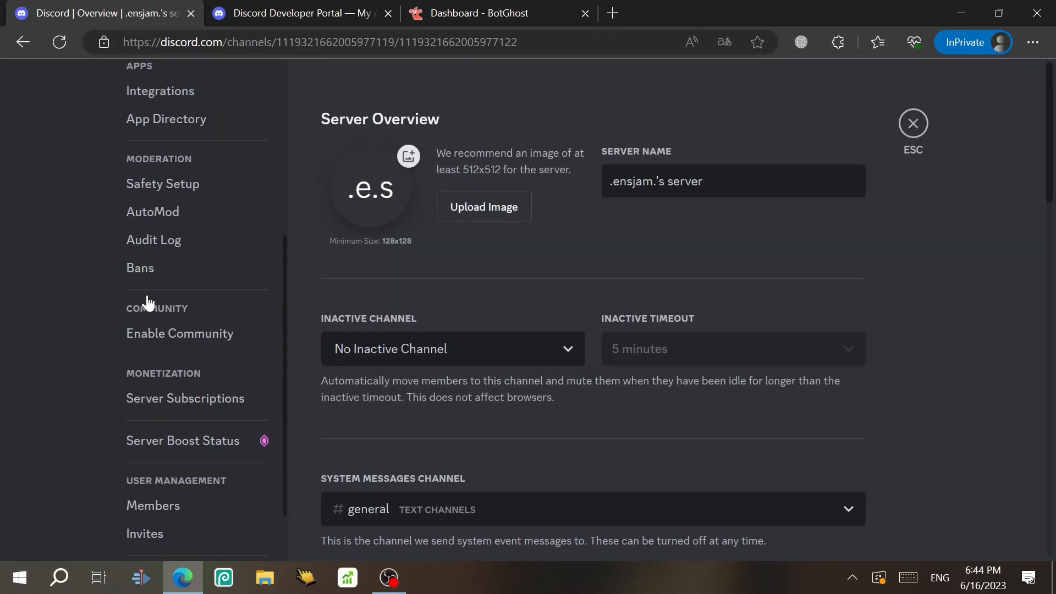
left_click(180, 333)
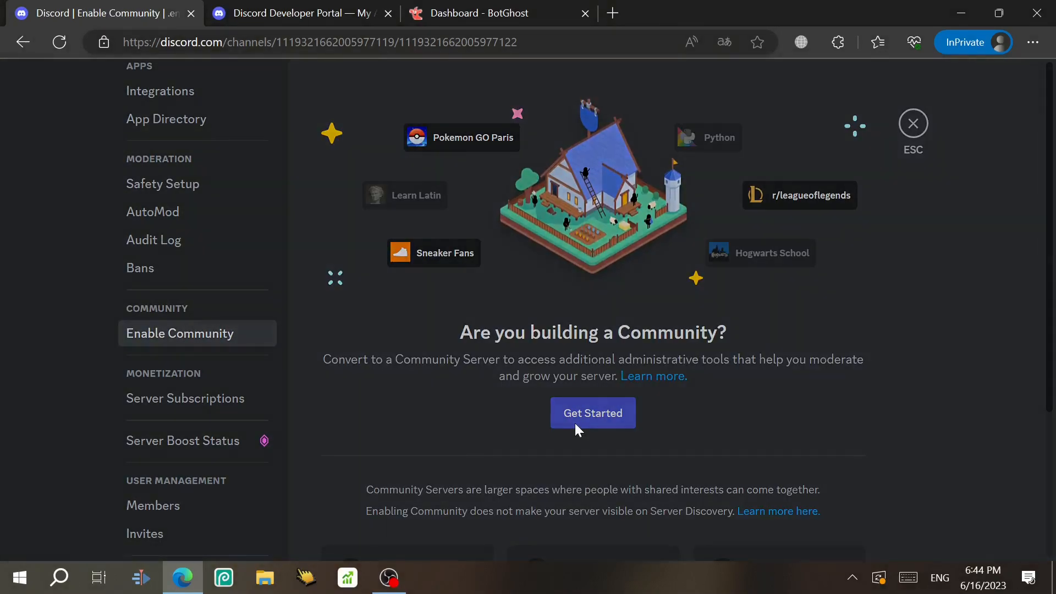
left_click(591, 412)
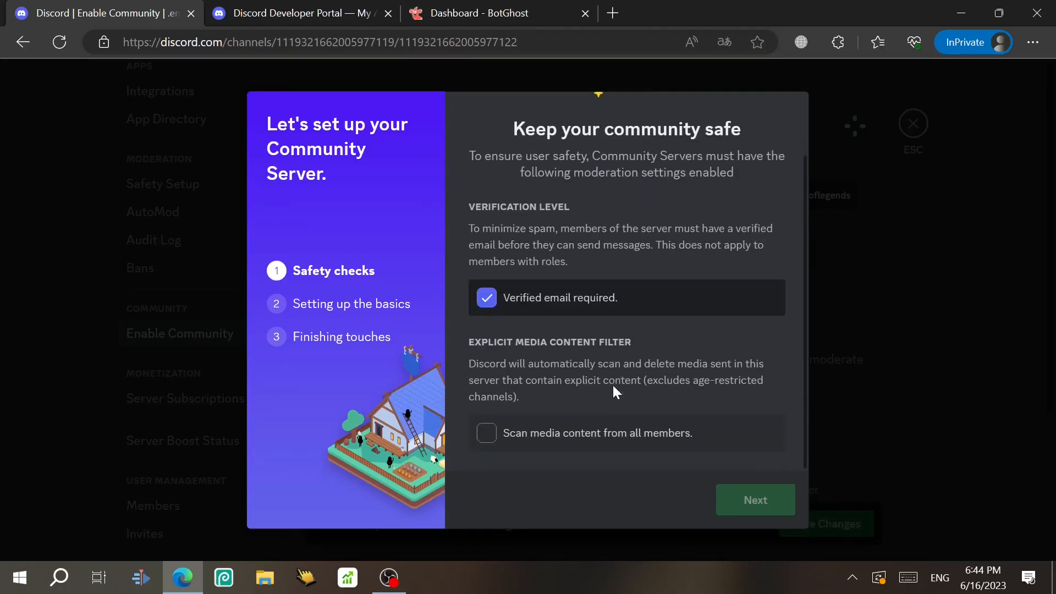
left_click(755, 500)
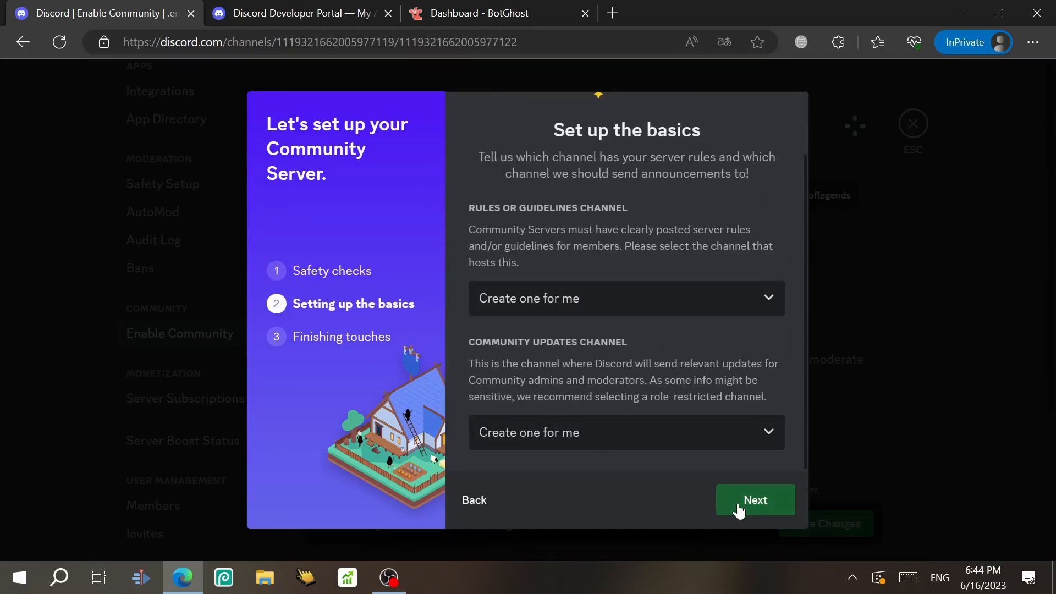
left_click(754, 500)
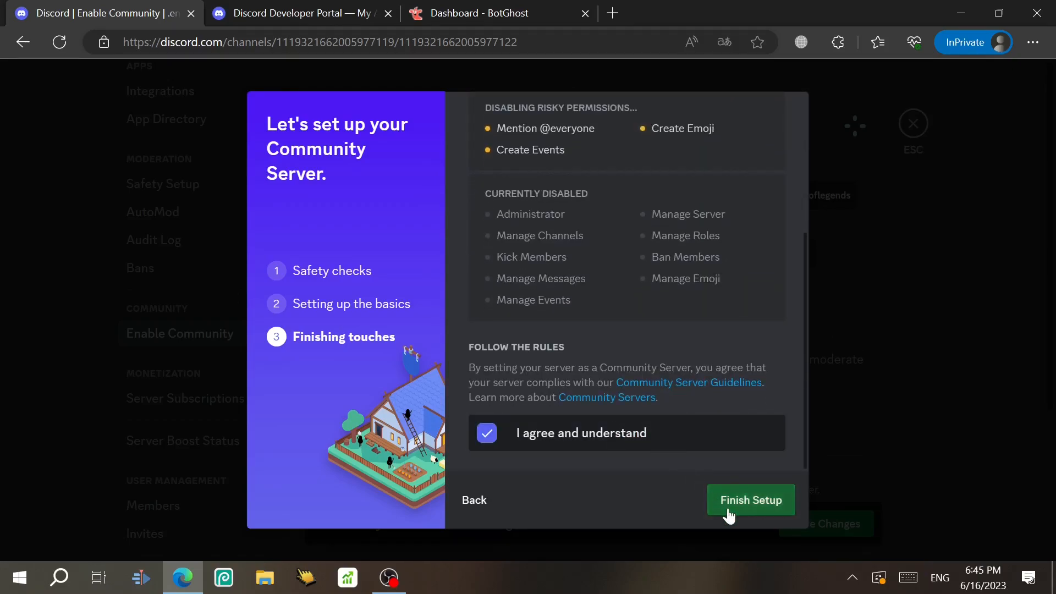
left_click(751, 500)
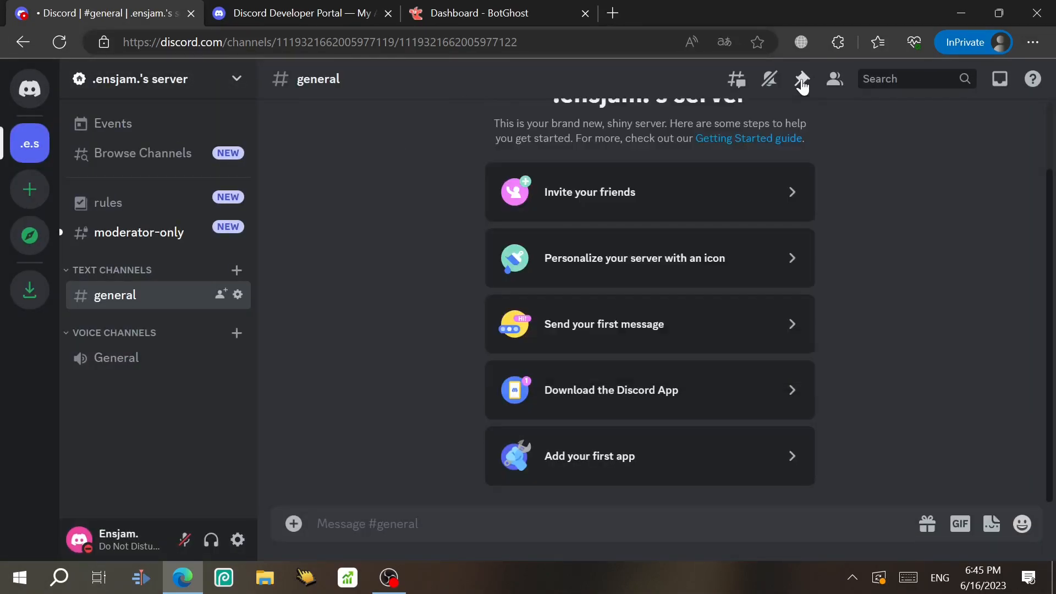
Go to the ggggg app's OAuth2 URL Generator in the Developer Portal.
left_click(498, 13)
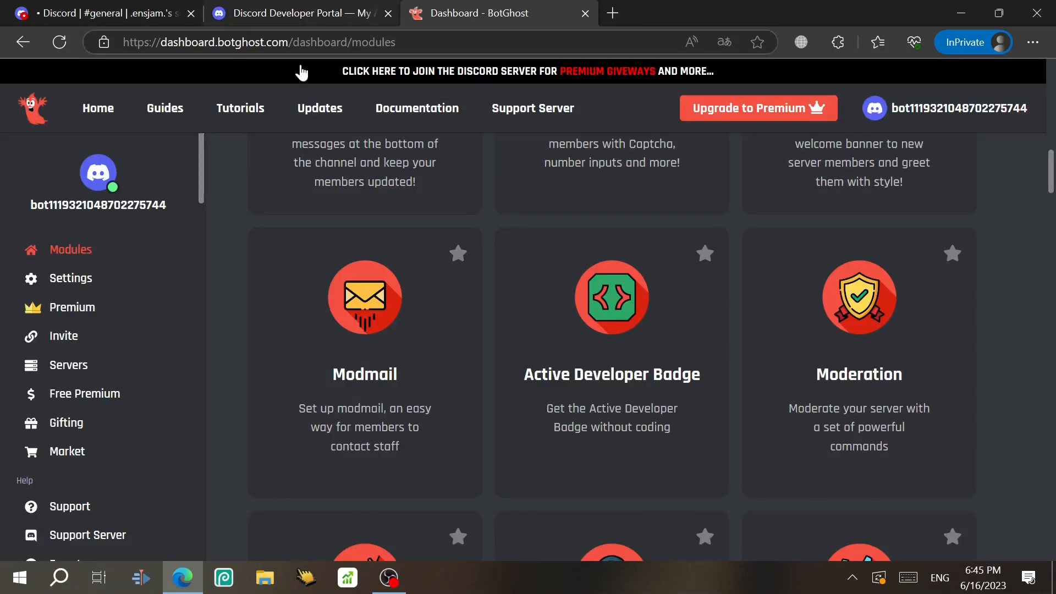
left_click(299, 13)
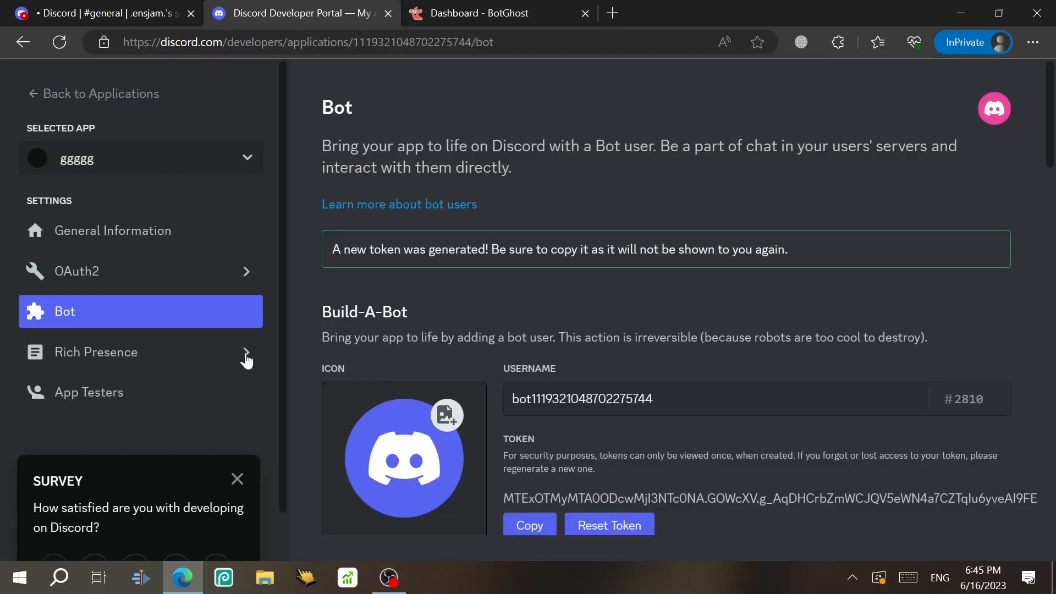
left_click(75, 271)
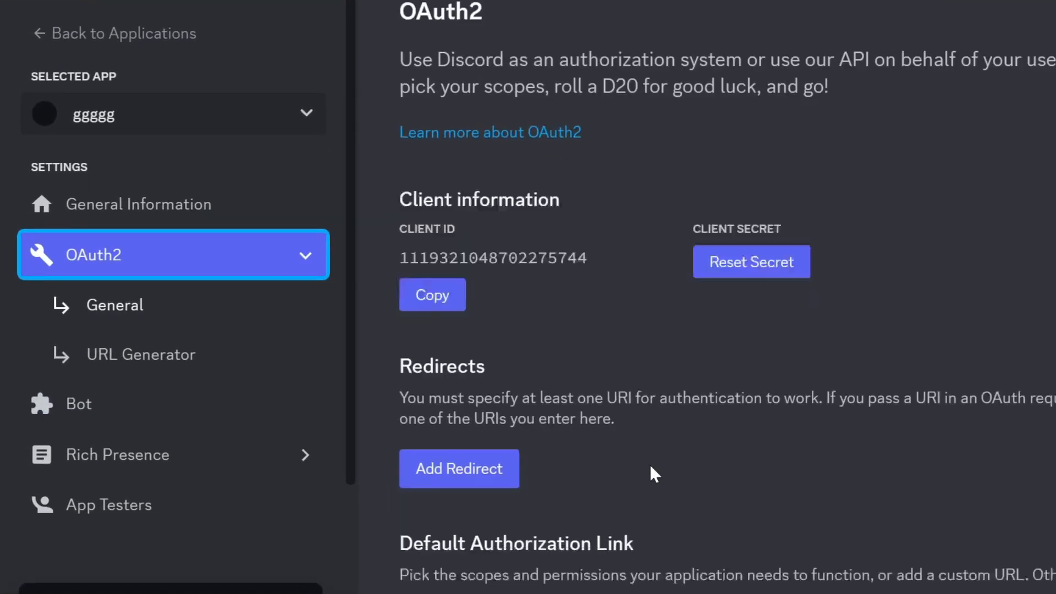
left_click(142, 355)
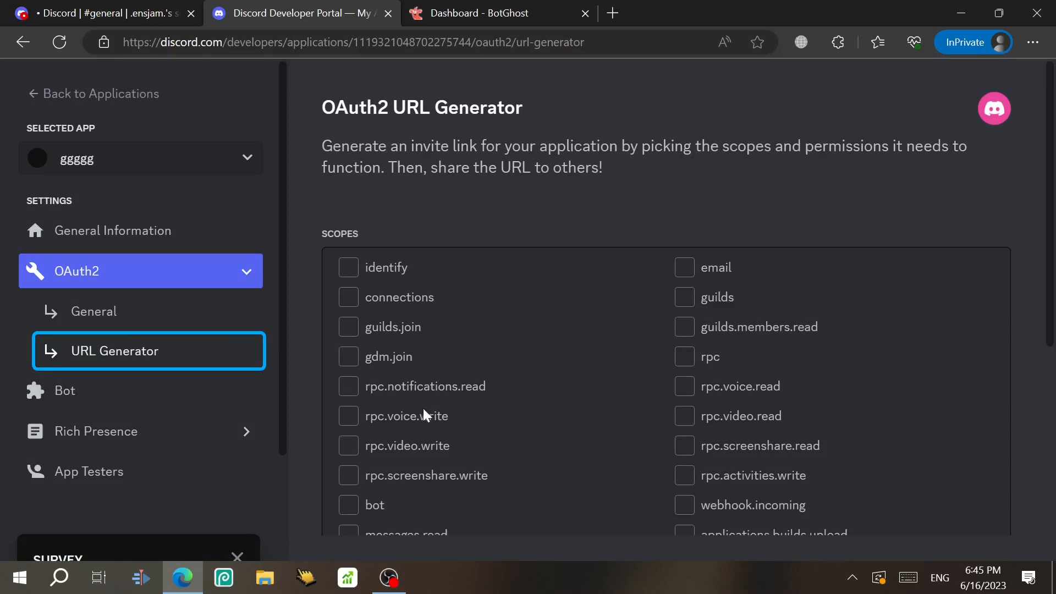
Tick the bot and applications.commands scopes with Administrator permission for the invite link.
scroll("down", 3)
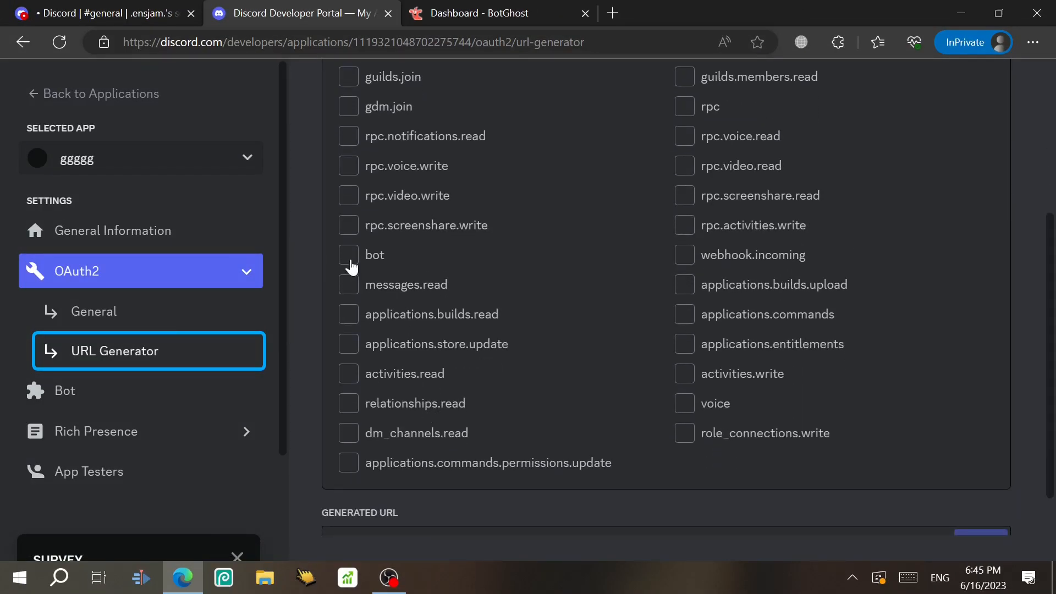
left_click(348, 254)
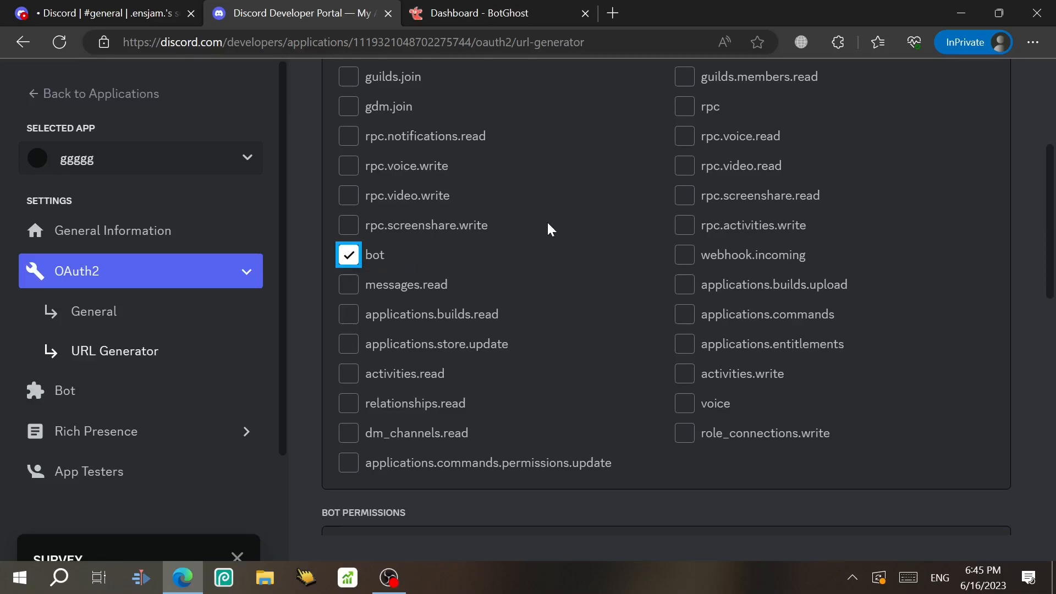
mouse_move(704, 320)
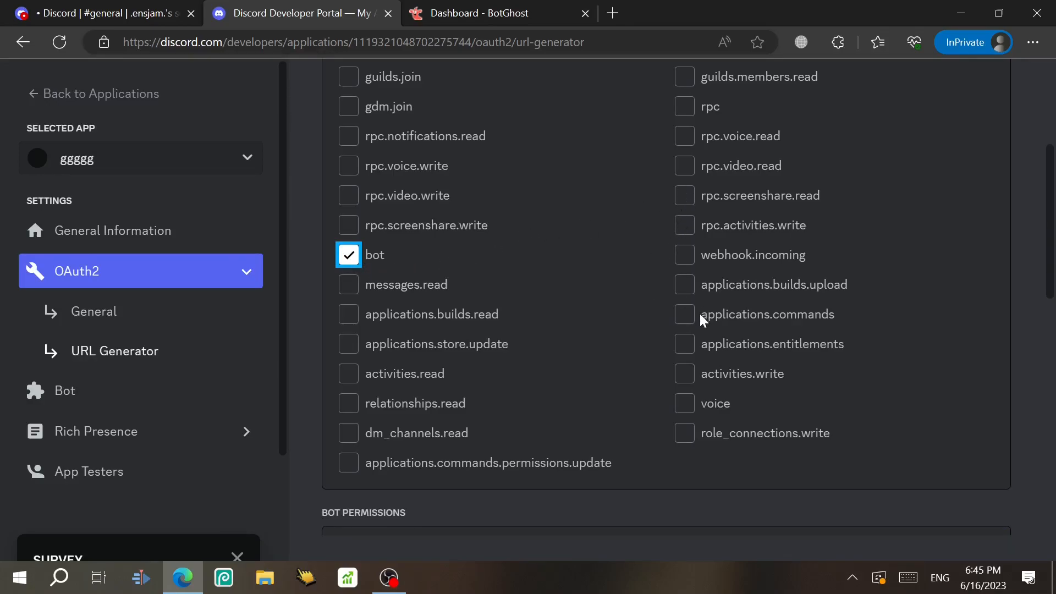
left_click(684, 314)
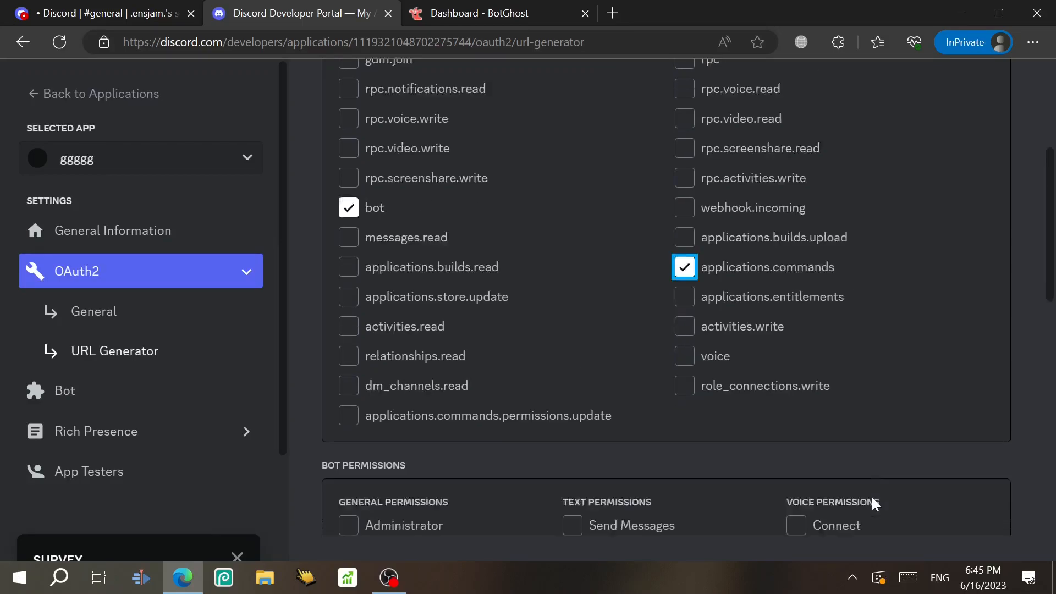
scroll("down", 3)
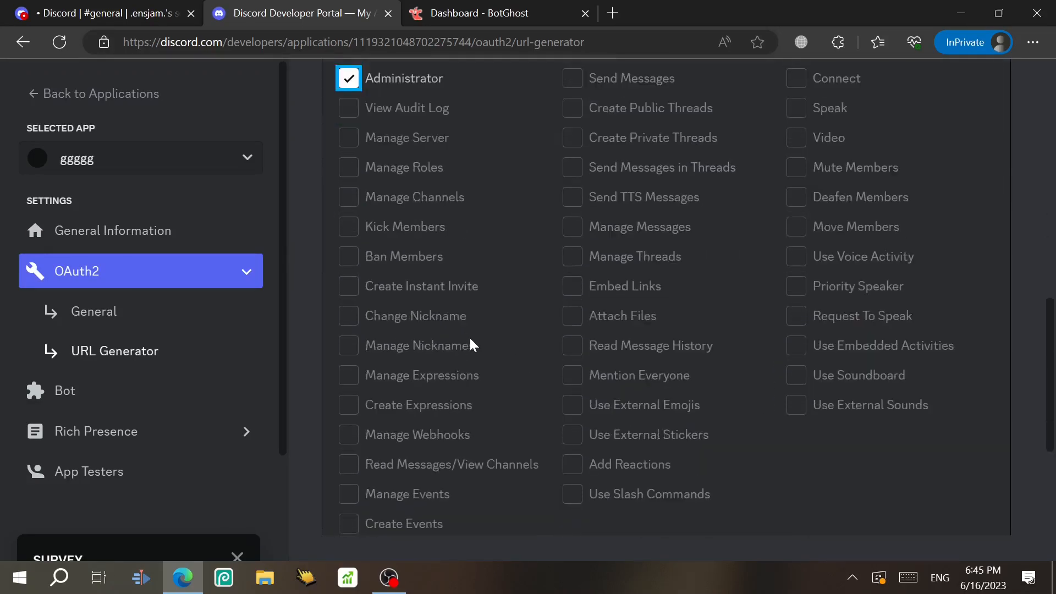
scroll("down", 3)
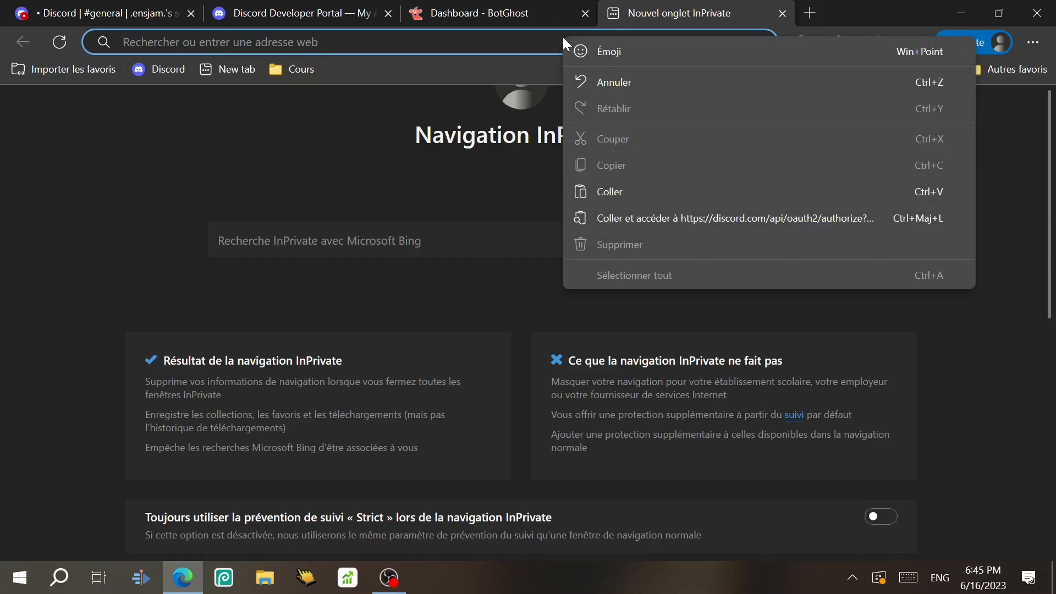
Open the invite link and authorize ggggg into .ensjam.'s server with Administrator permission.
left_click(734, 219)
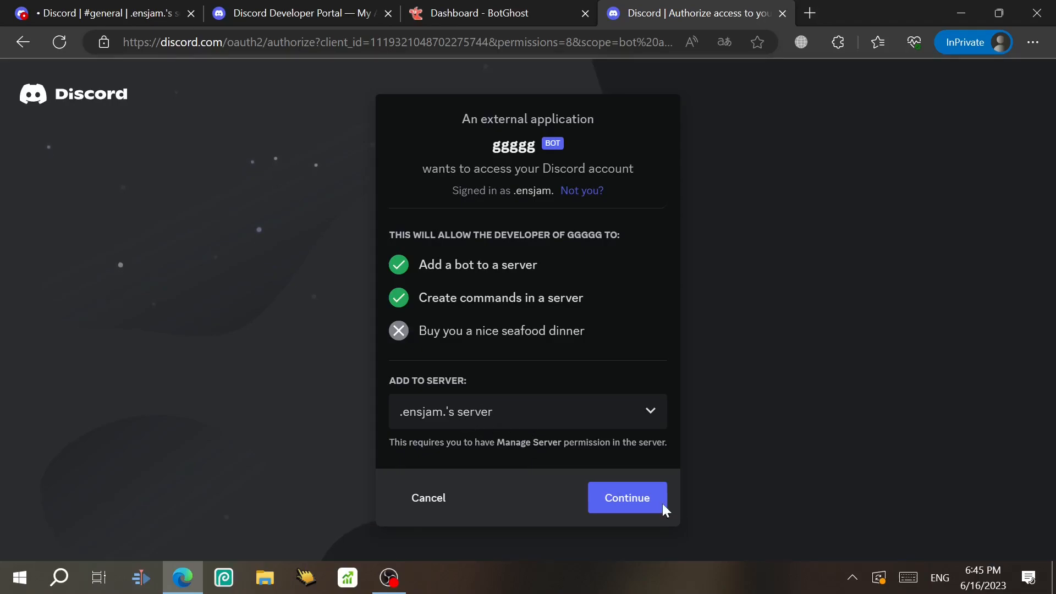
left_click(626, 498)
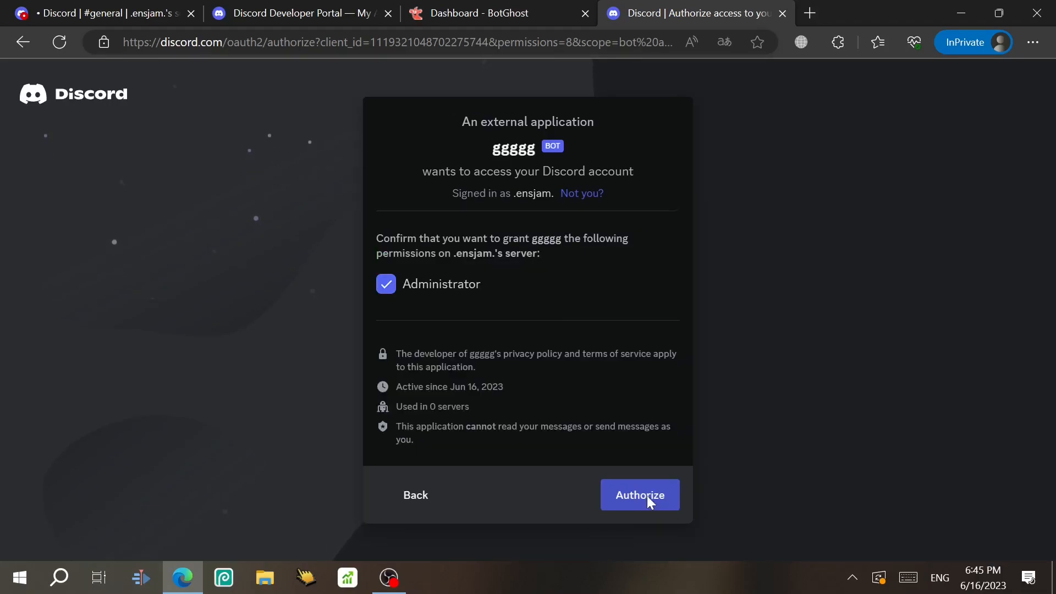
left_click(639, 495)
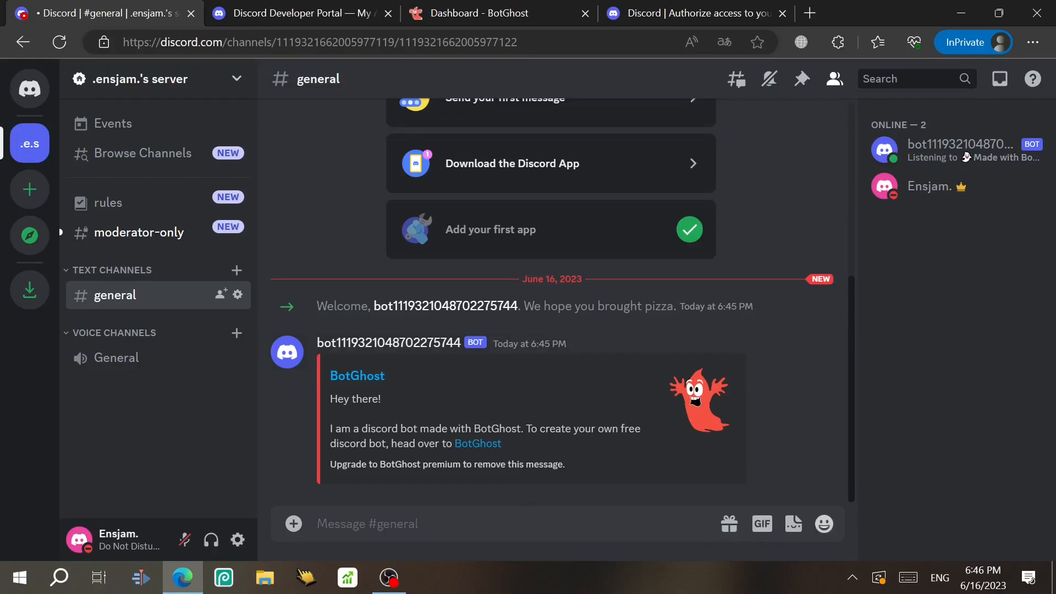
Send /activedevbadge in the server and open the developers/active-developer claim link.
type("/")
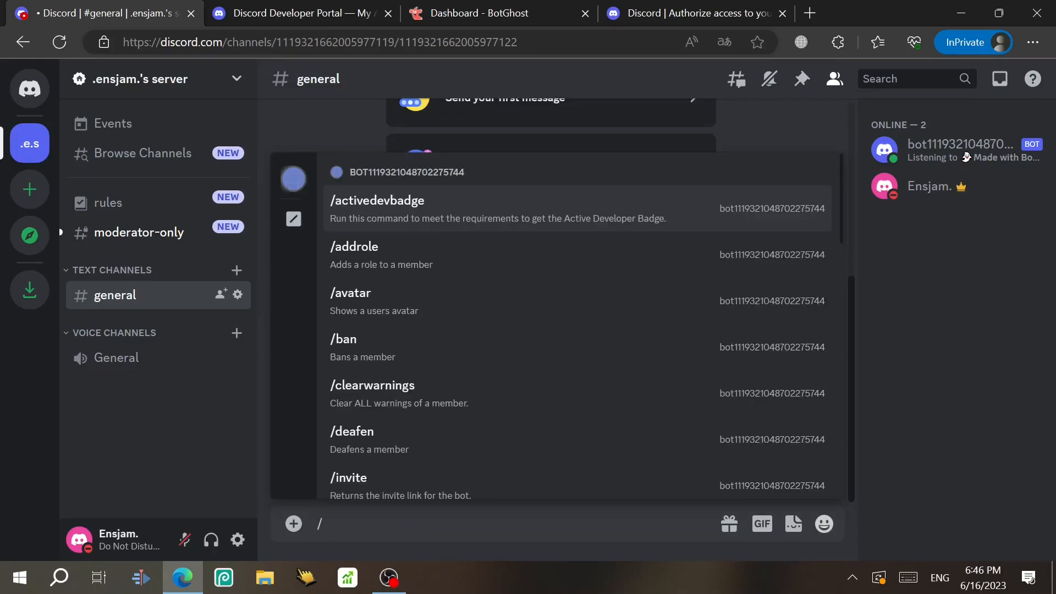
mouse_move(417, 246)
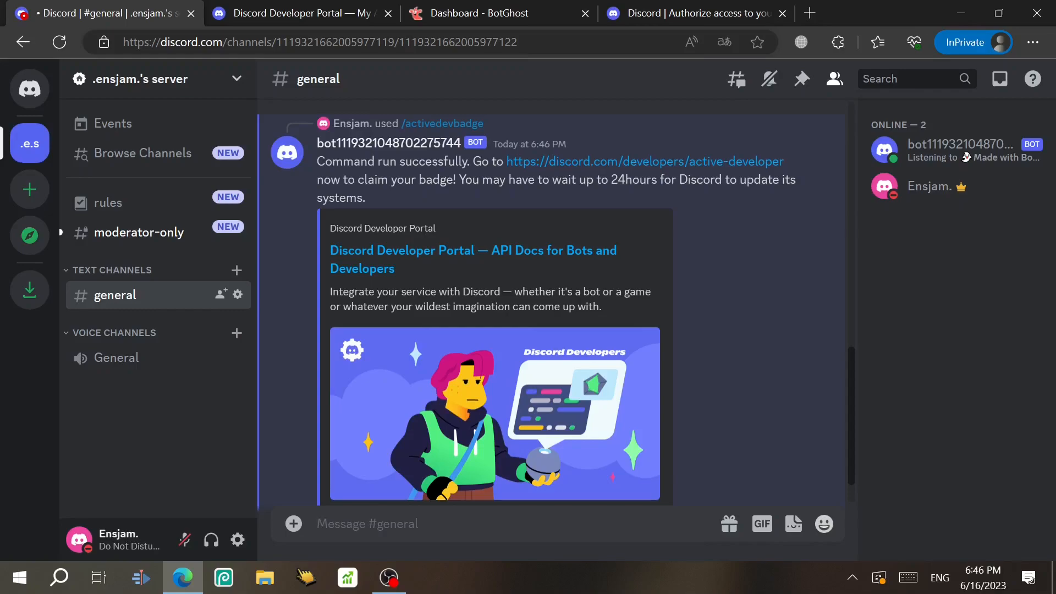
left_click(643, 161)
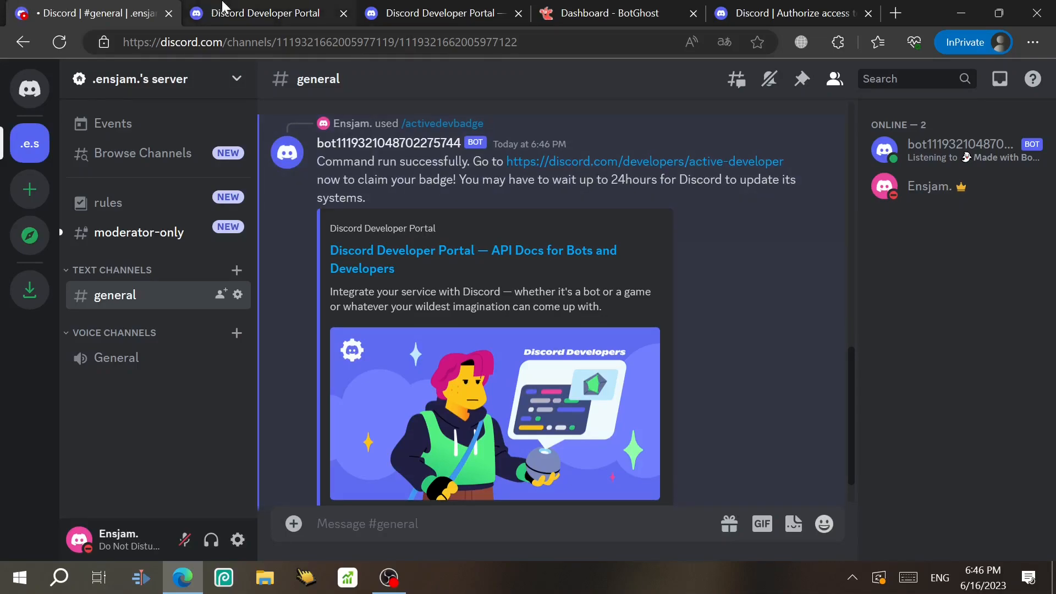
Check the Active Developer Badge page, showing not yet eligible, then return to the Discord server.
left_click(263, 13)
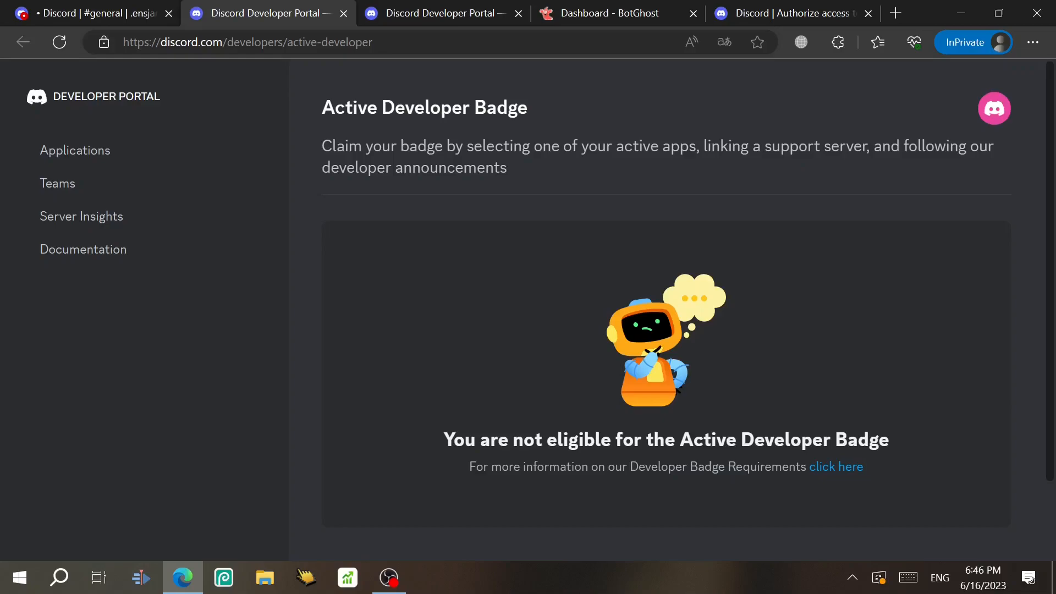
mouse_move(673, 364)
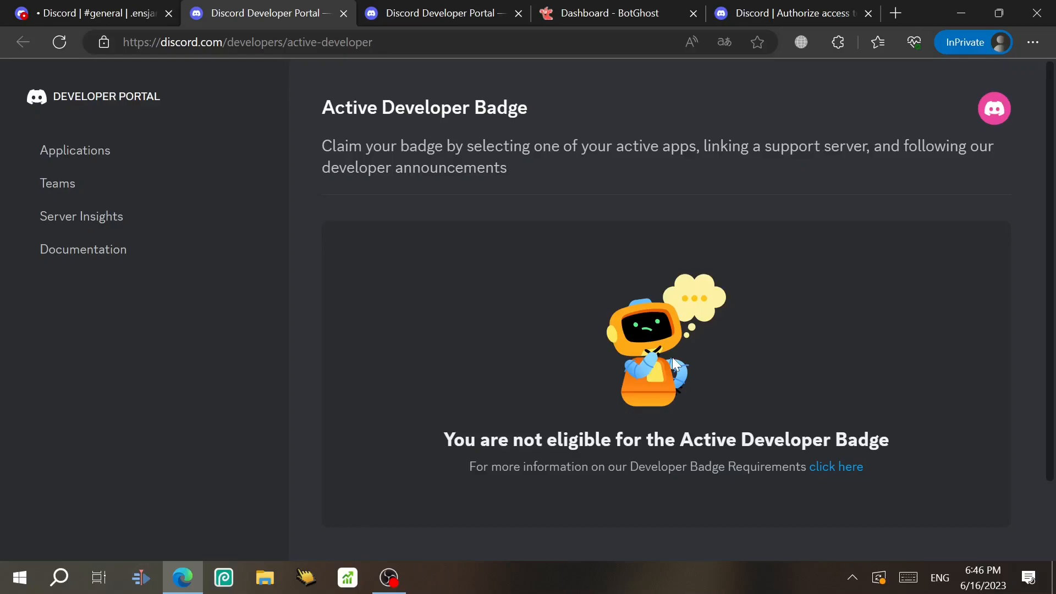
left_click(91, 13)
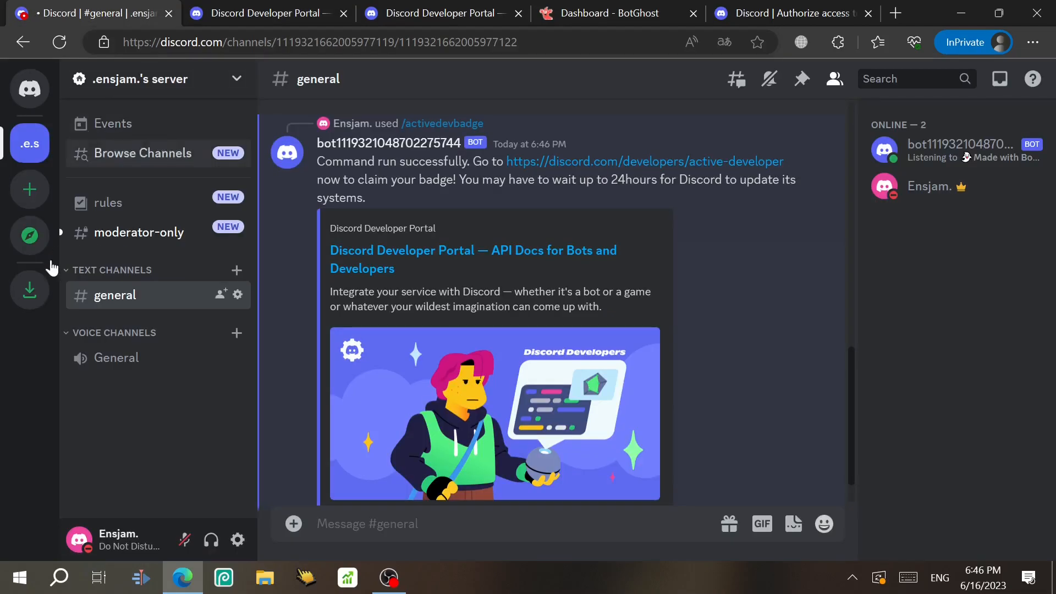